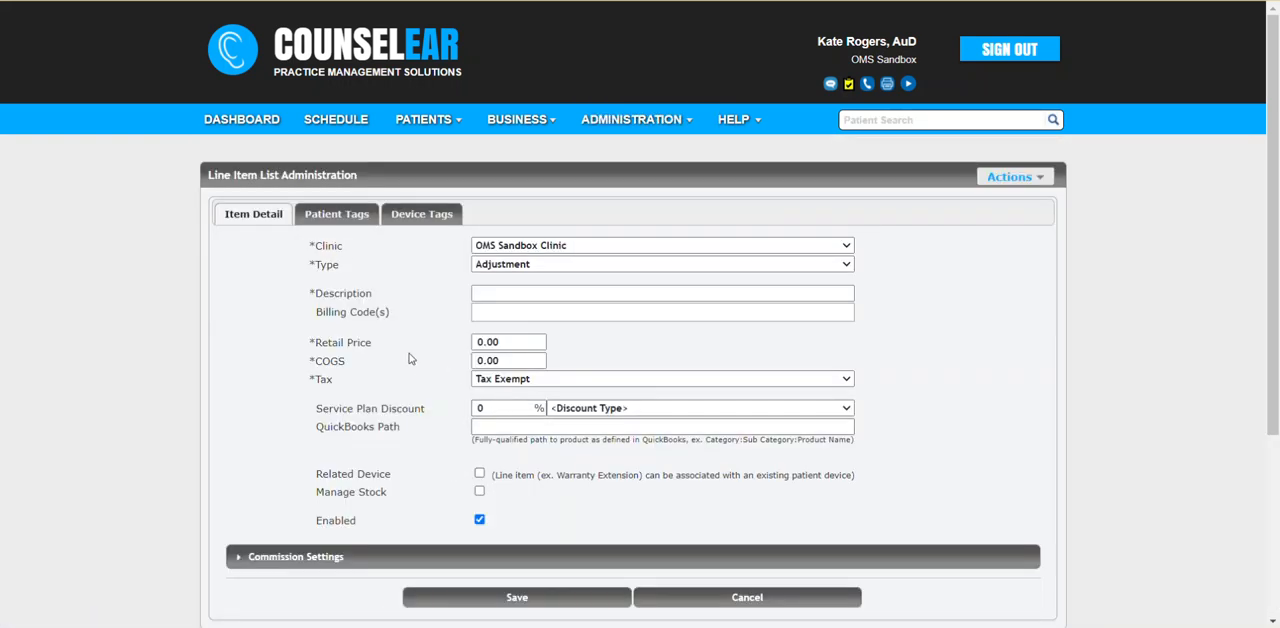
Add the 'Bad Debt ($1-100)' general patient tag to the adjustment line item.
{"action": "left_click", "coordinate": [336, 212]}
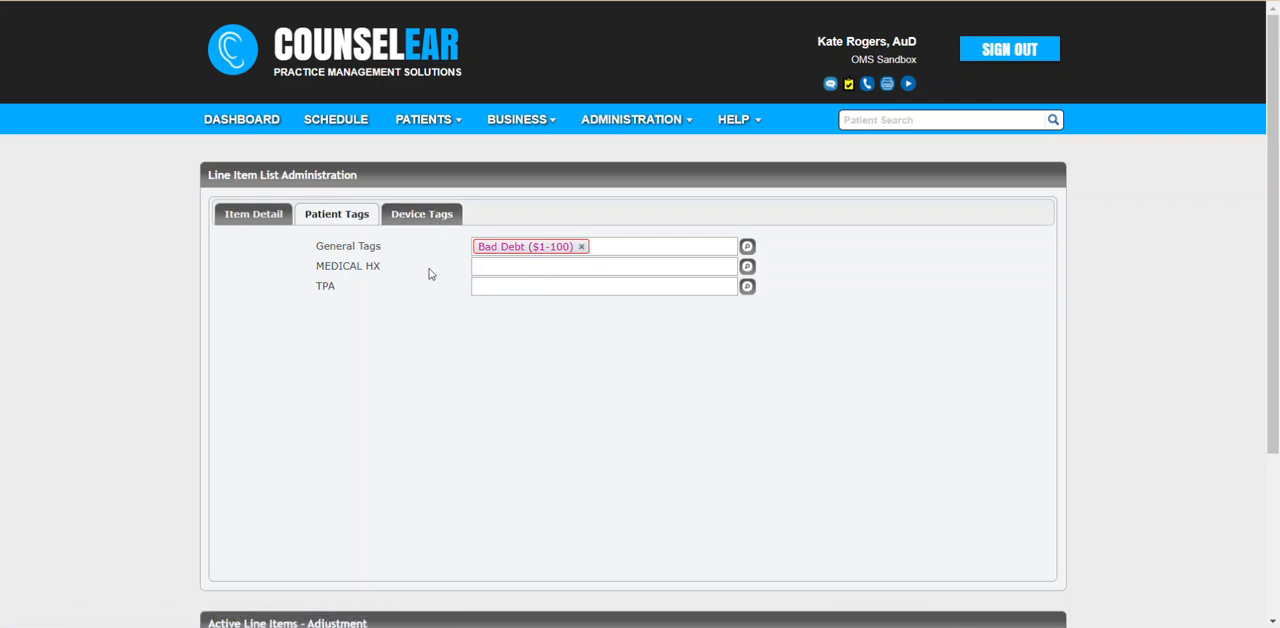